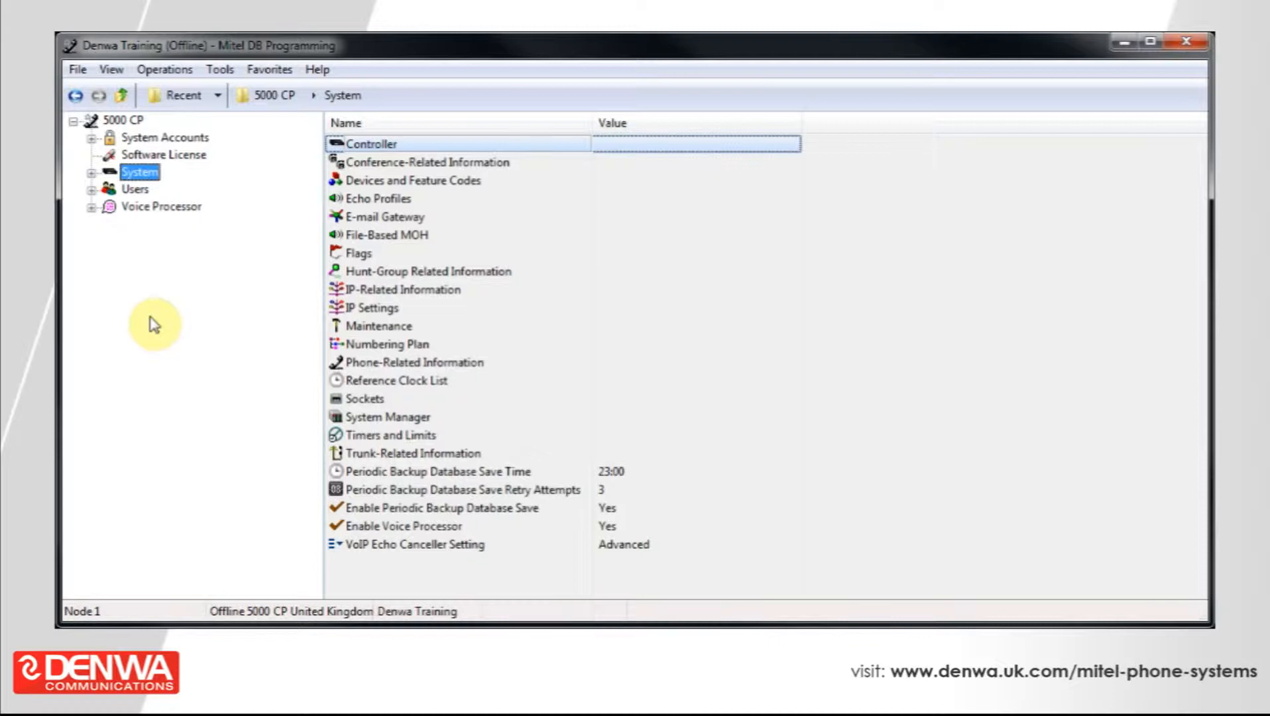
mouse_move(102, 240)
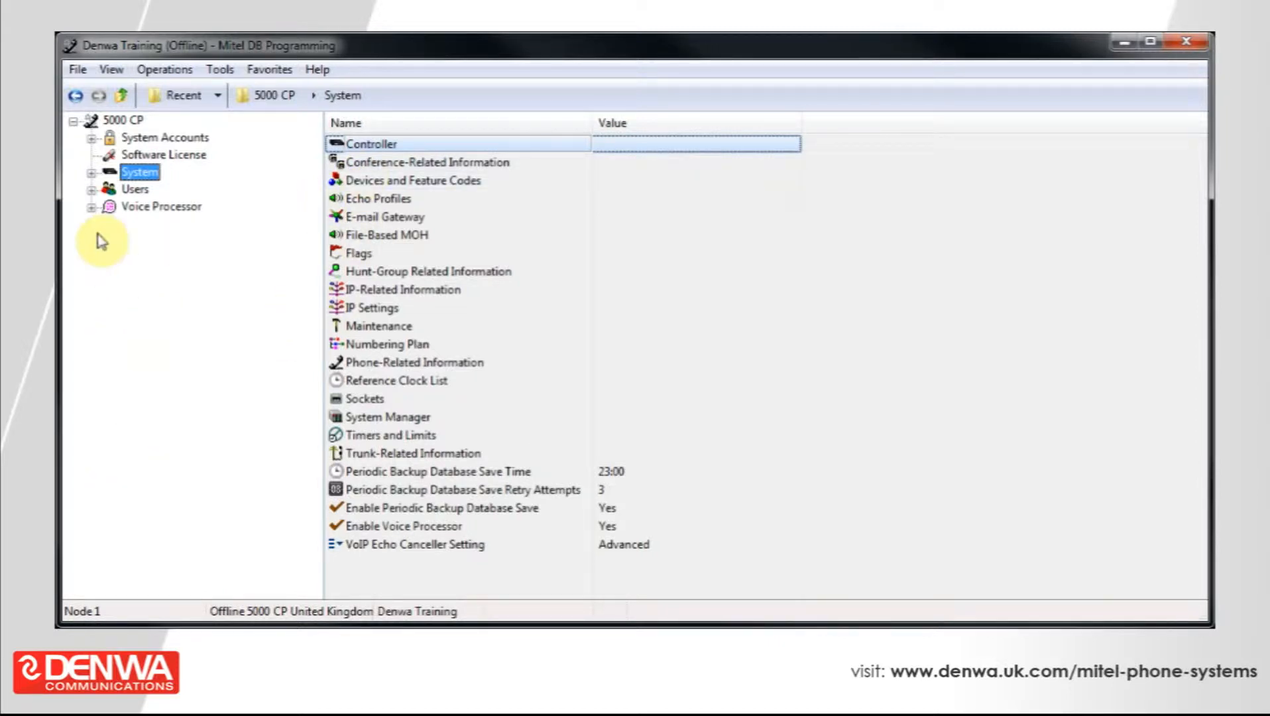
Expand the System category in the 5000 CP tree
left_click(93, 172)
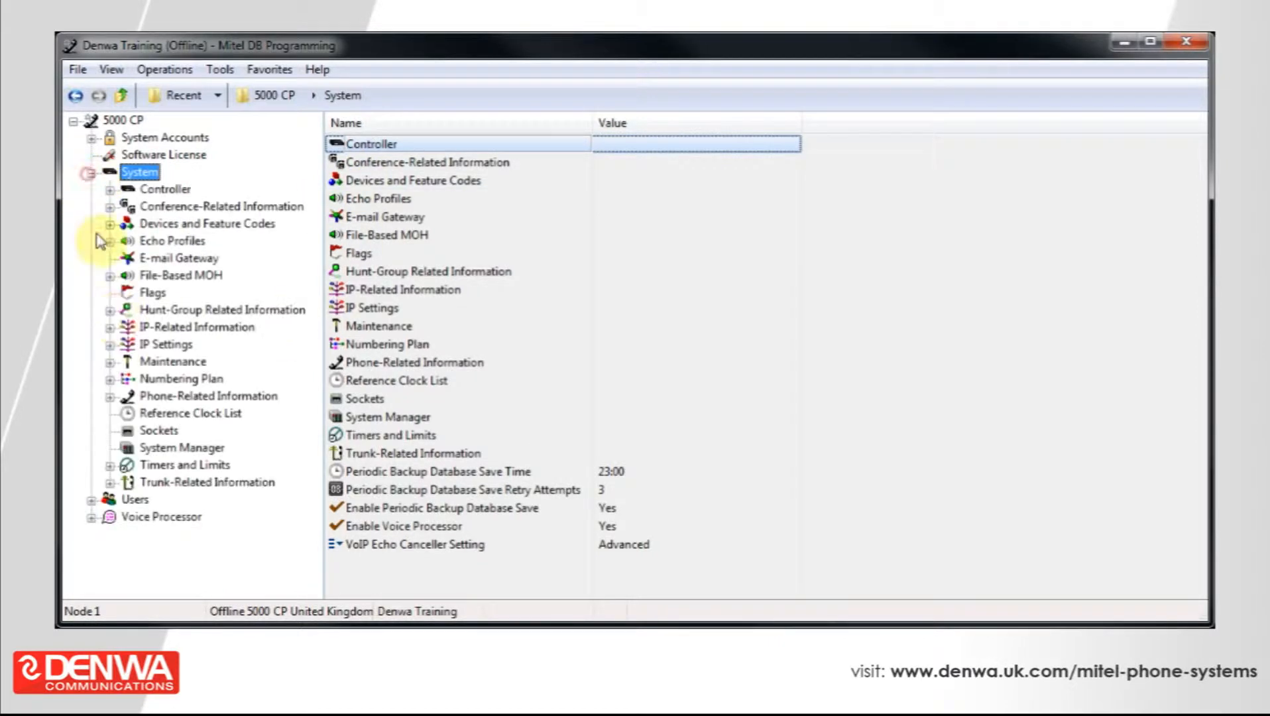
mouse_move(184, 475)
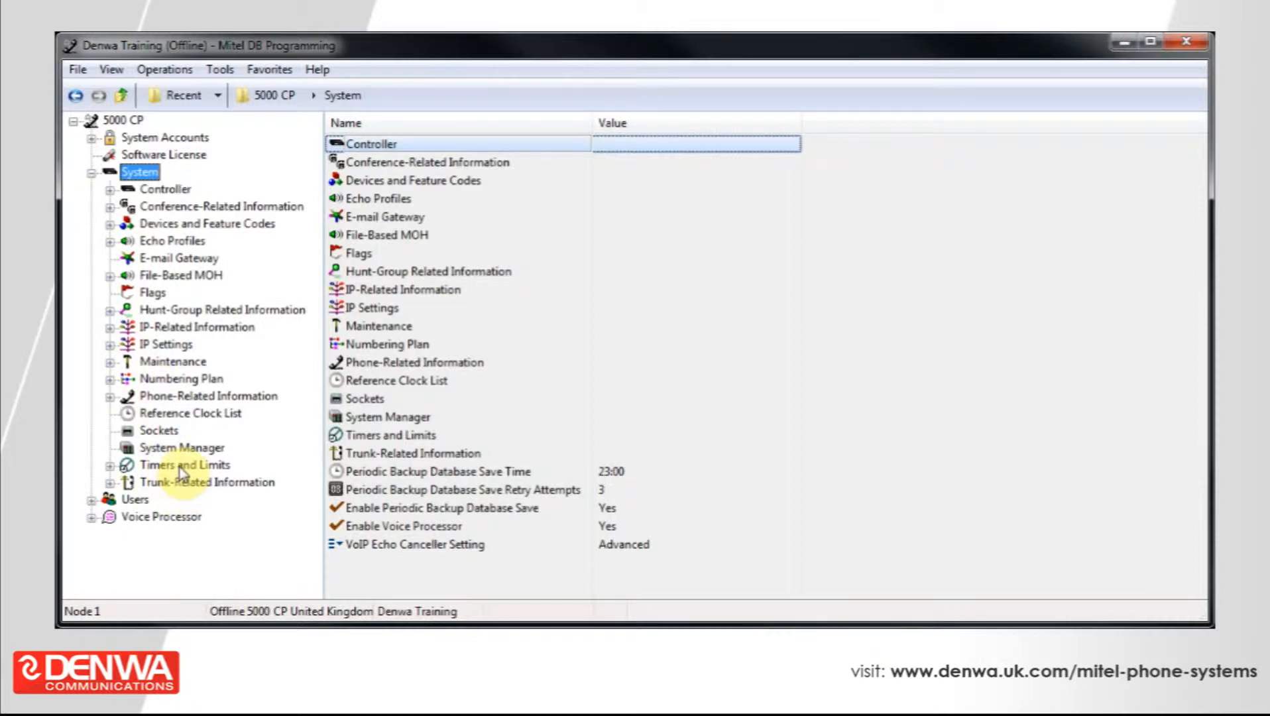
Select the System Forward Initiate timer in Timers and Limits, currently 15 seconds
left_click(184, 464)
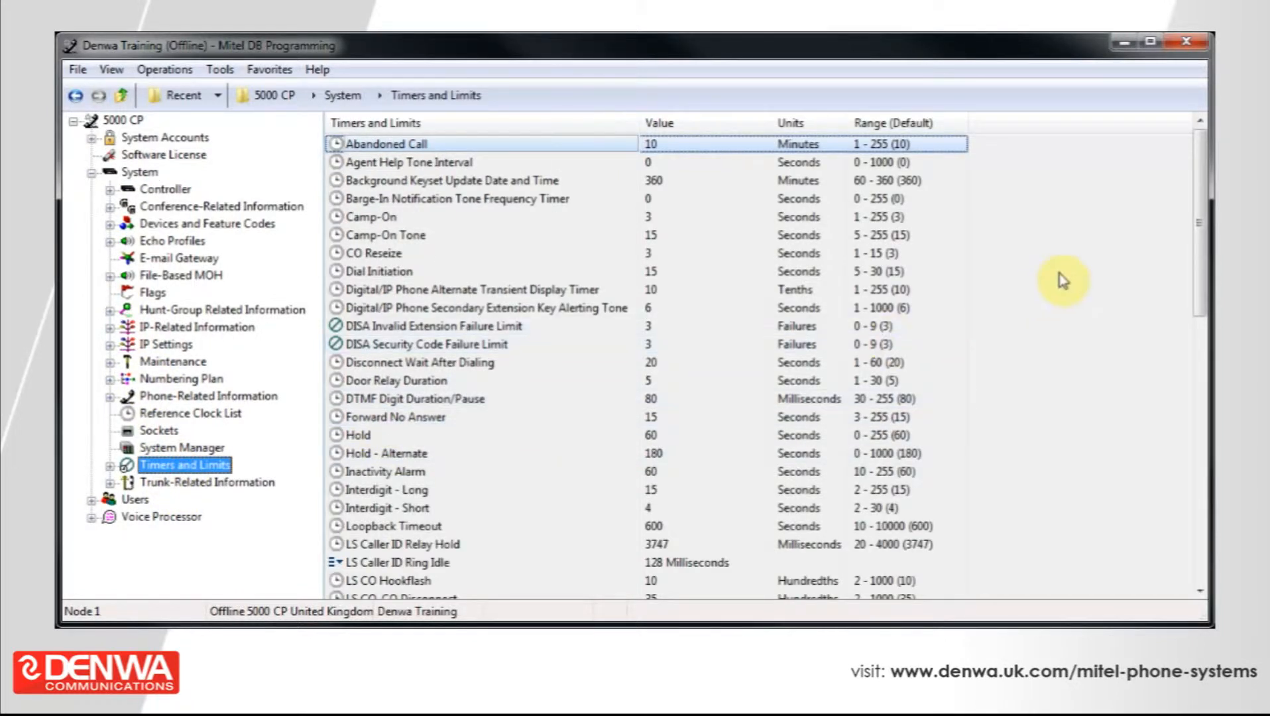
mouse_move(1116, 230)
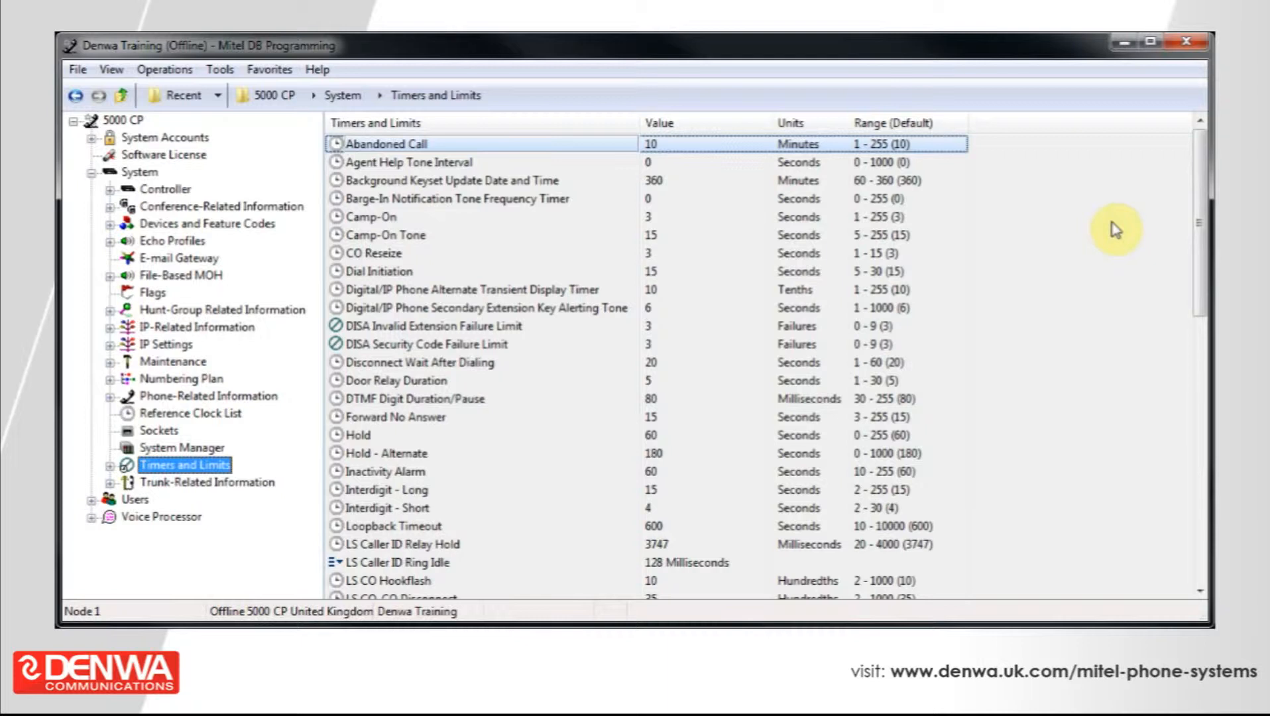
mouse_move(1126, 231)
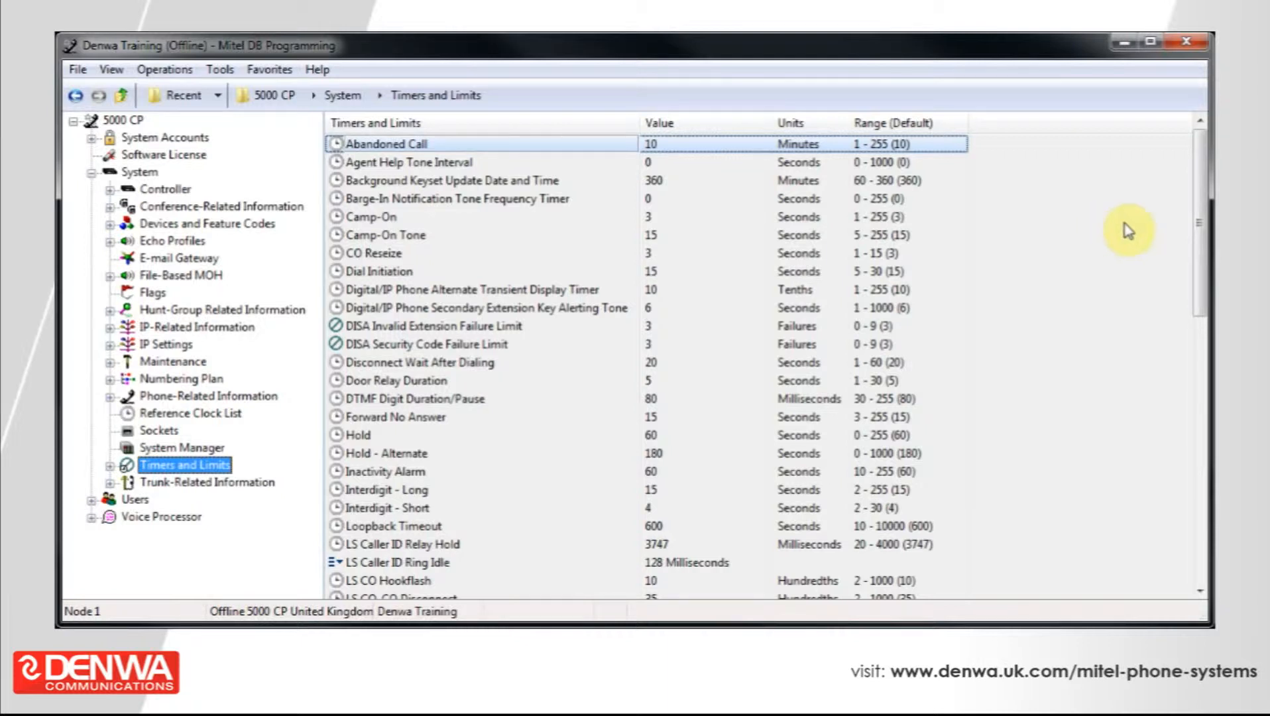
scroll("down", 3)
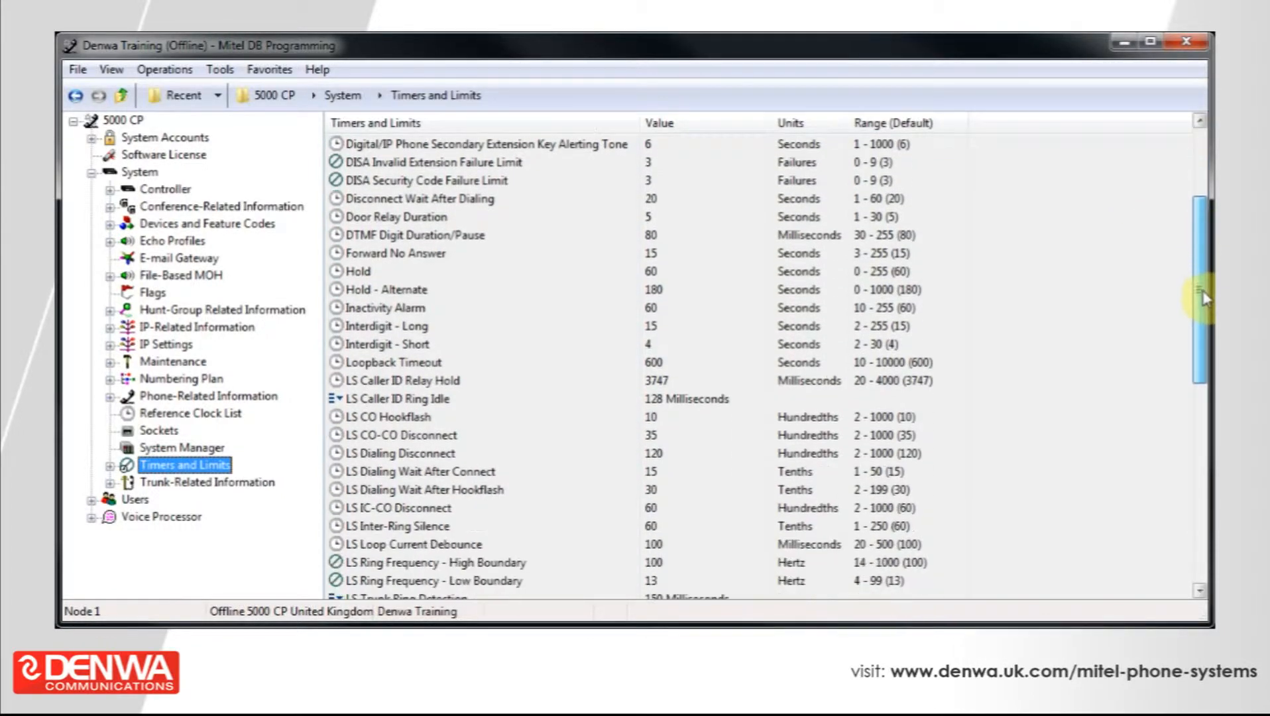
scroll("down", 3)
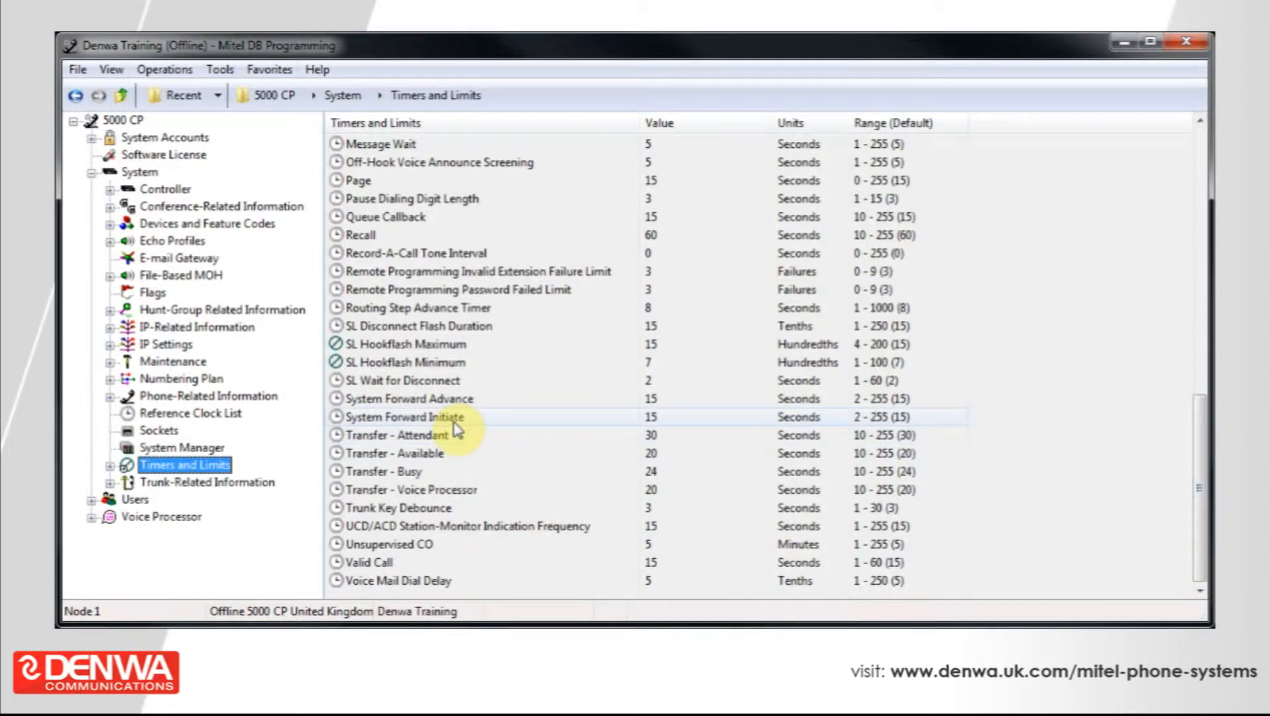
left_click(405, 416)
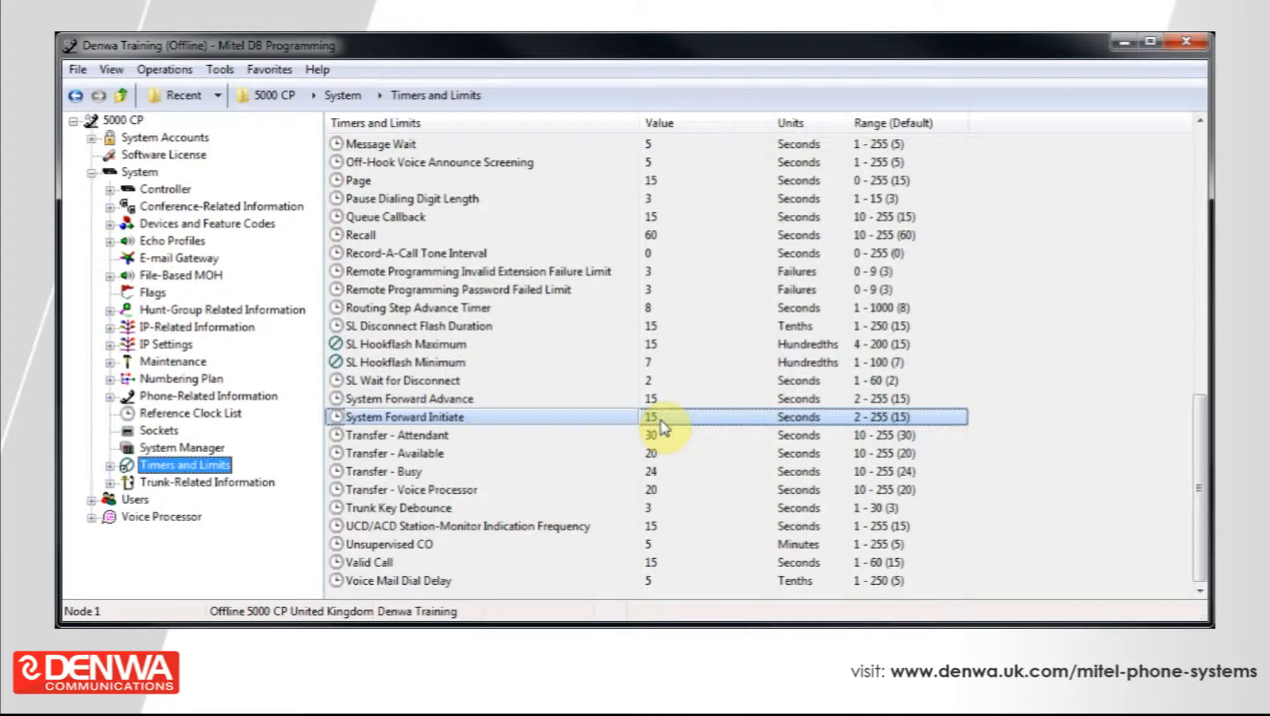
Change the System Forward Initiate timer from 15 to 20 seconds
double_click(650, 416)
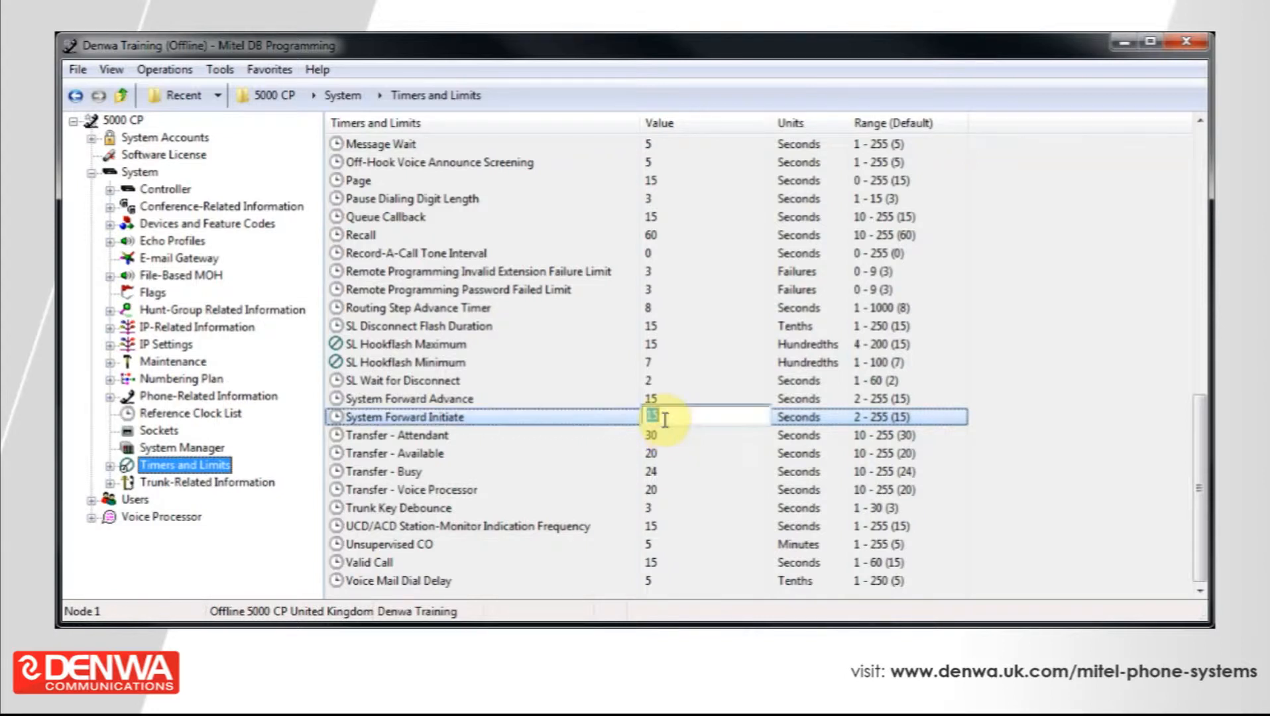
type("20")
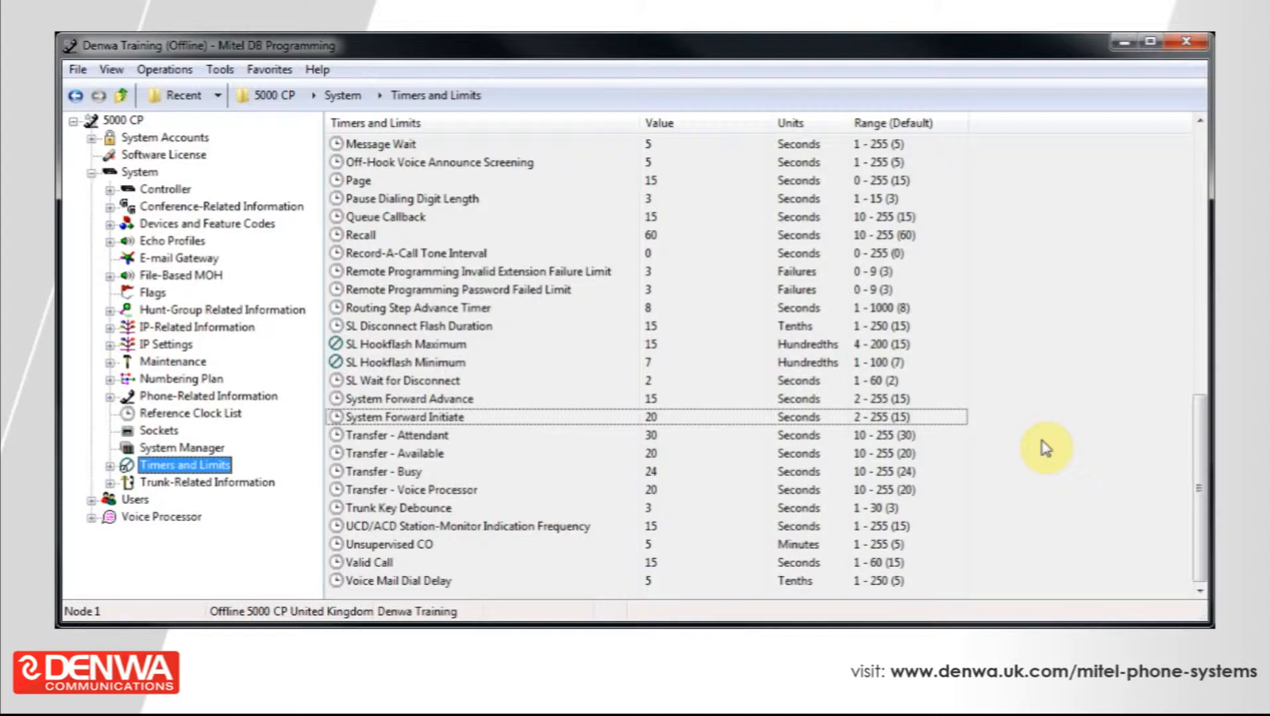
mouse_move(1060, 447)
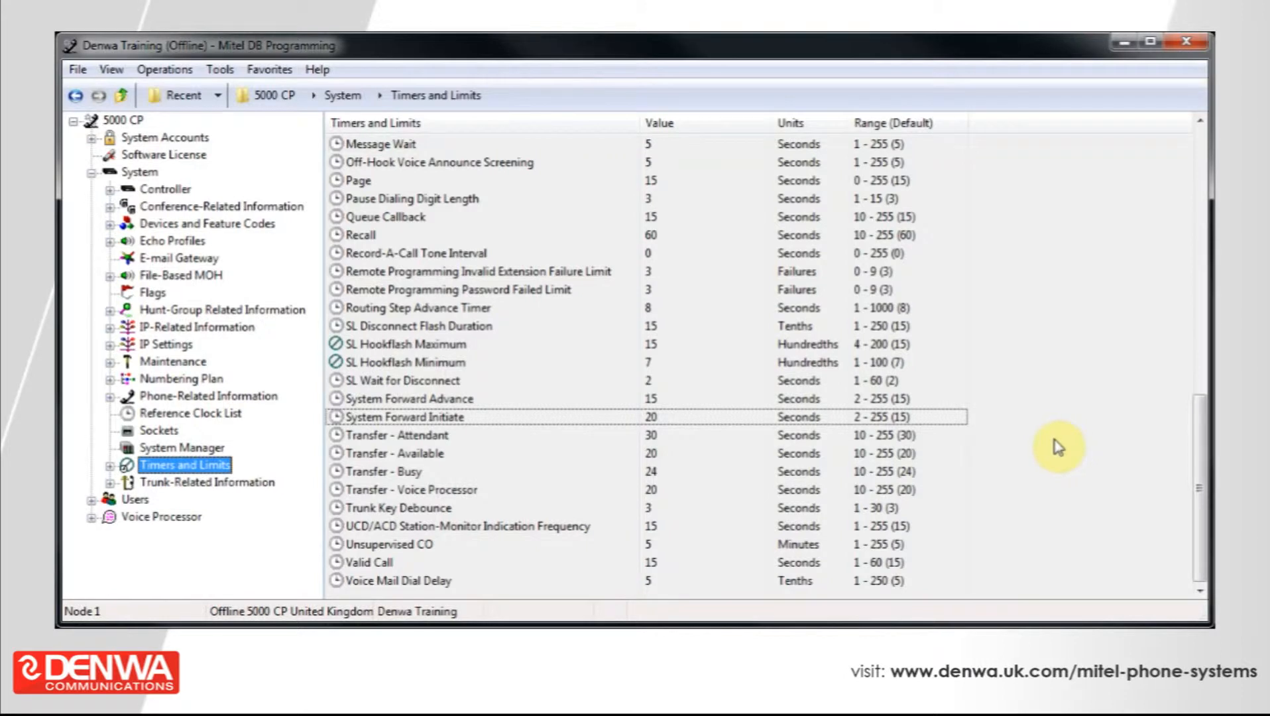
mouse_move(1063, 447)
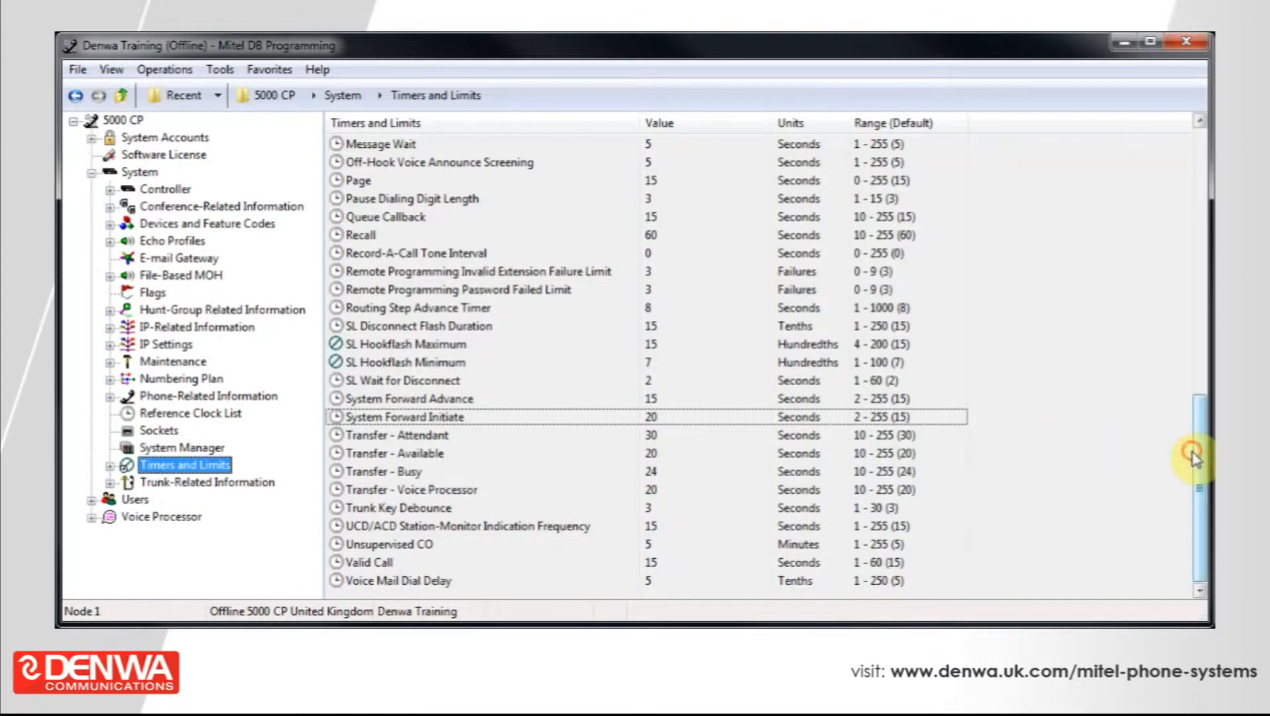
scroll("up", 3)
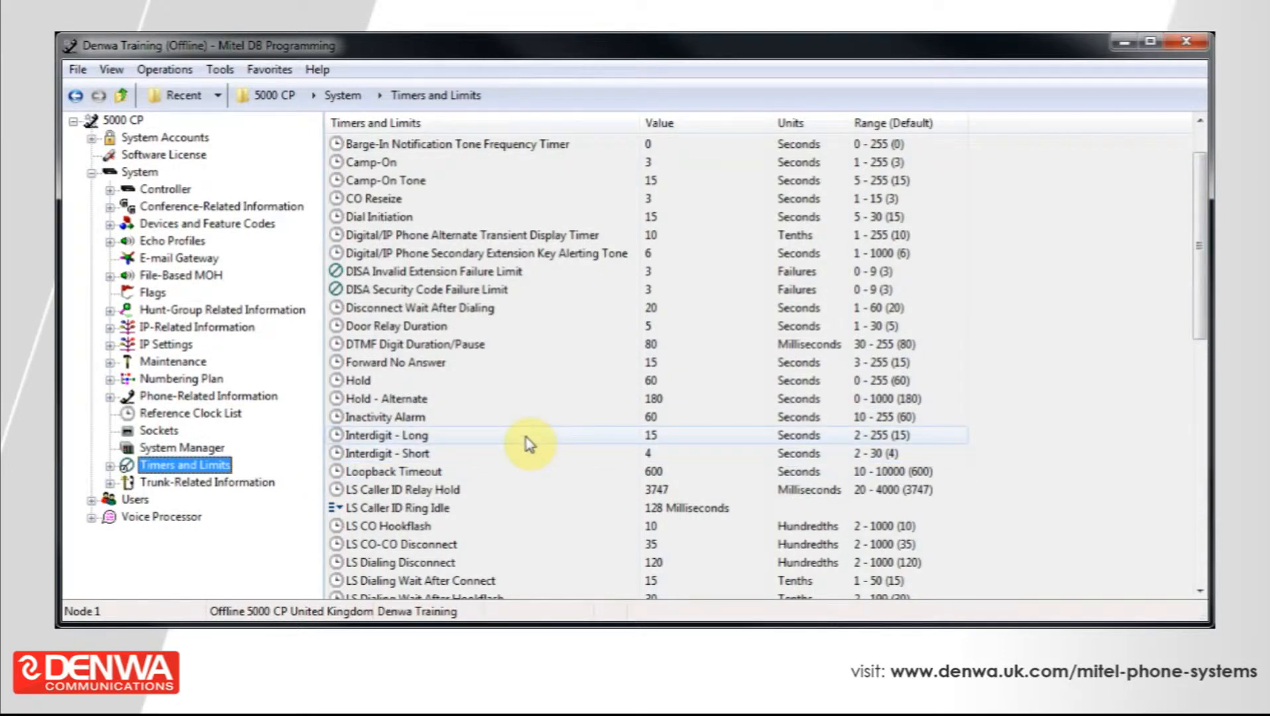
left_click(385, 434)
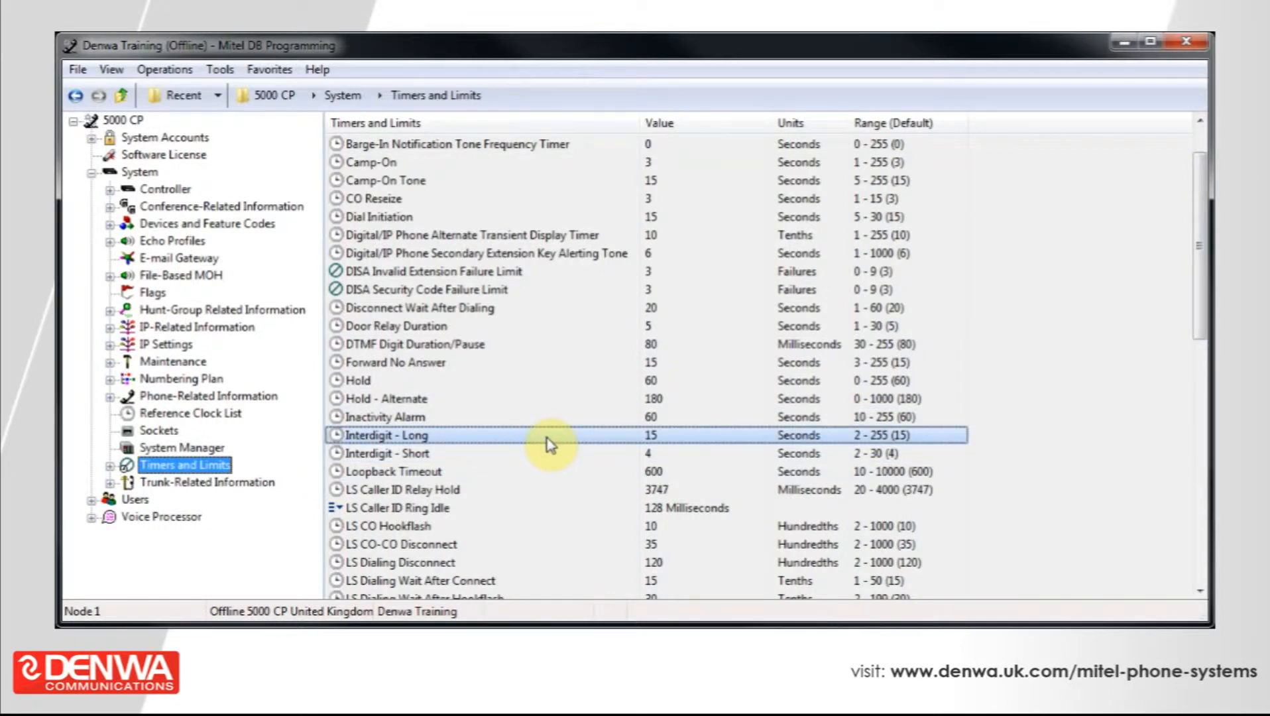
left_click(387, 452)
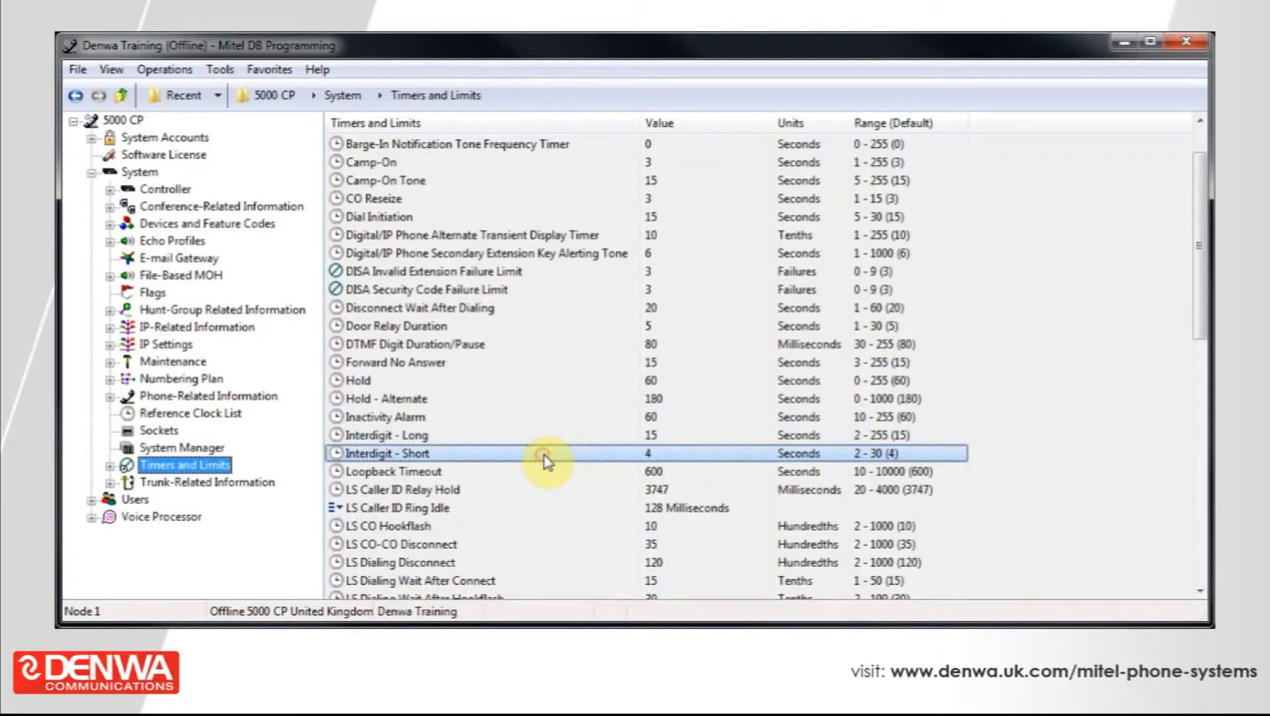
mouse_move(664, 460)
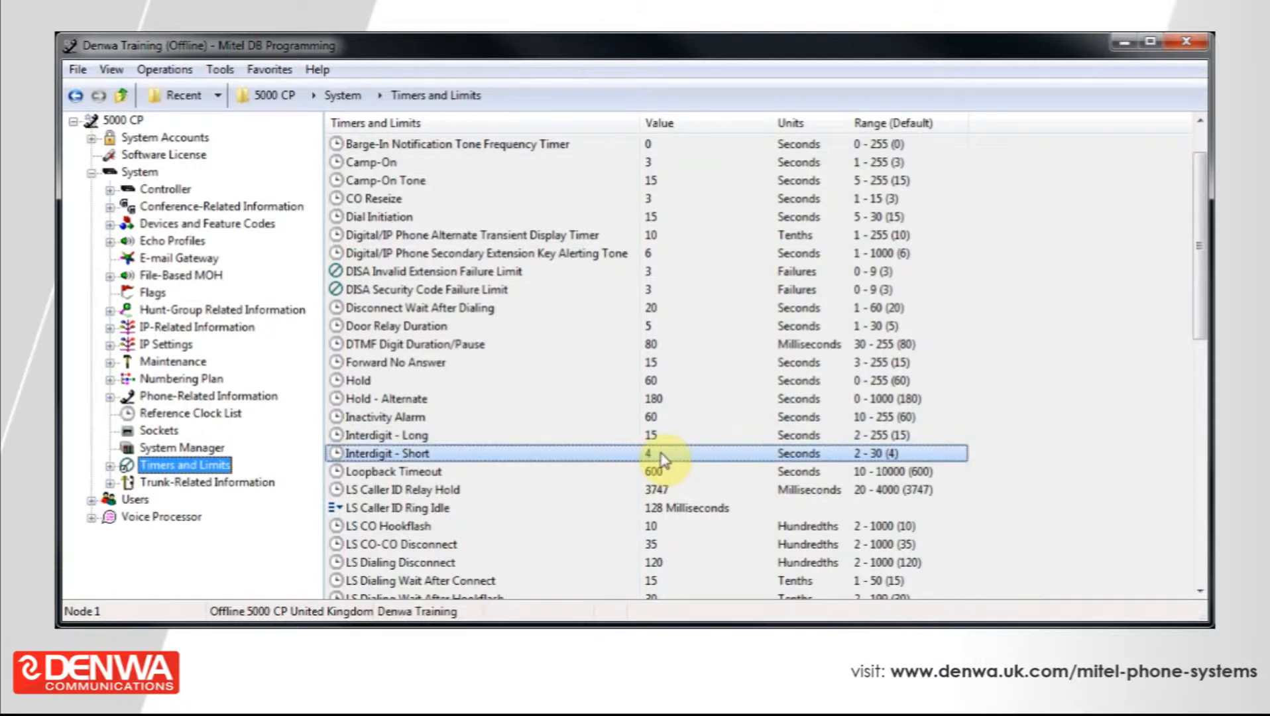